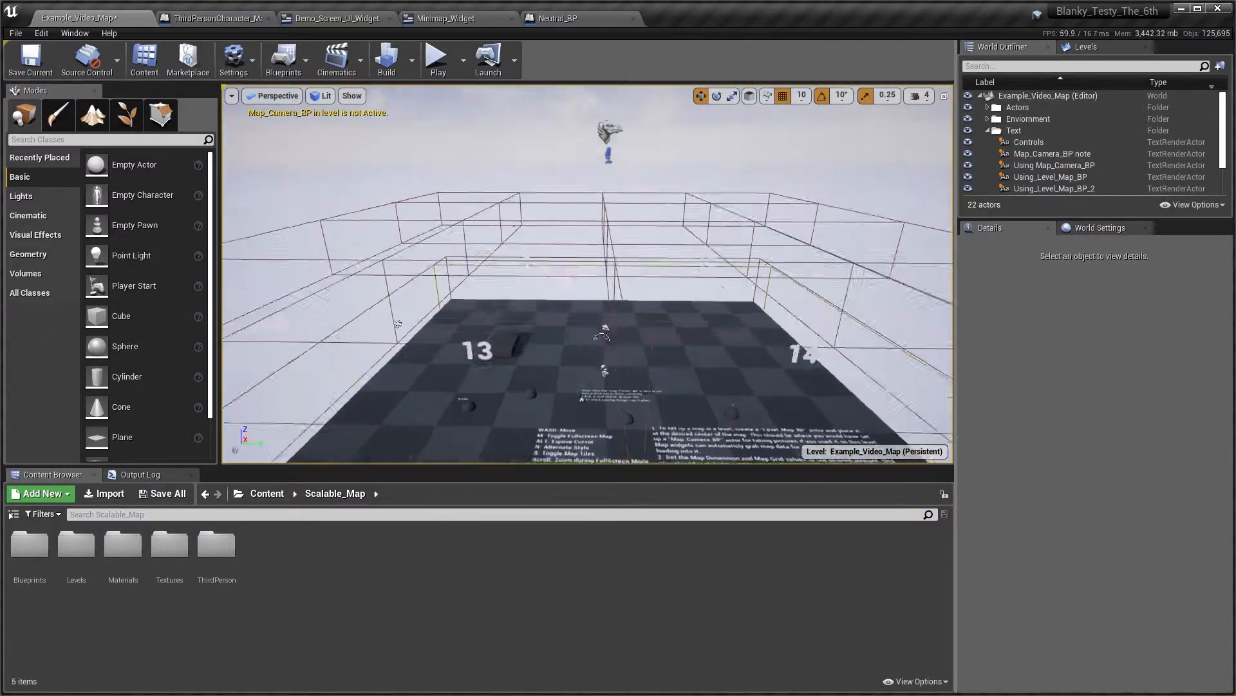
Review the Example_Video_Map viewport and the notes on Map_Camera_BP and Level_Map_BP.
{"action": "left_click", "coordinate": [1035, 177]}
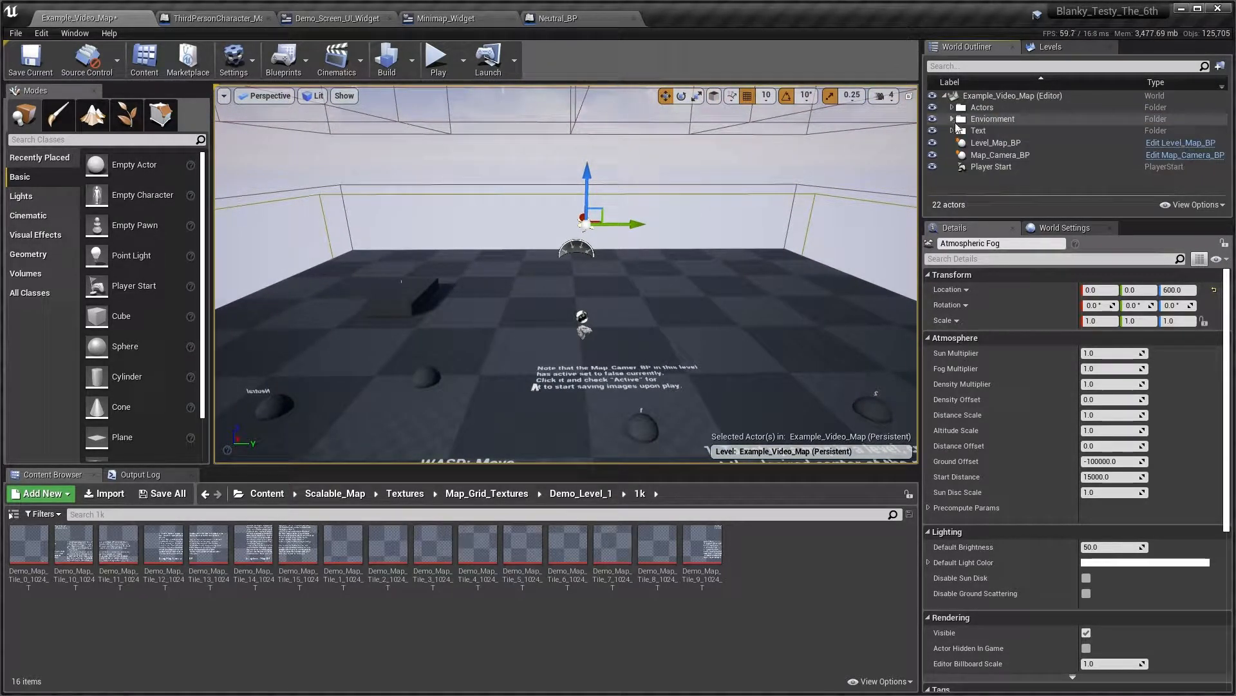
Select Level_Map_BP to edit its zoom offsets, view ranges 10/3/5 and map parts.
{"action": "left_click", "coordinate": [995, 142]}
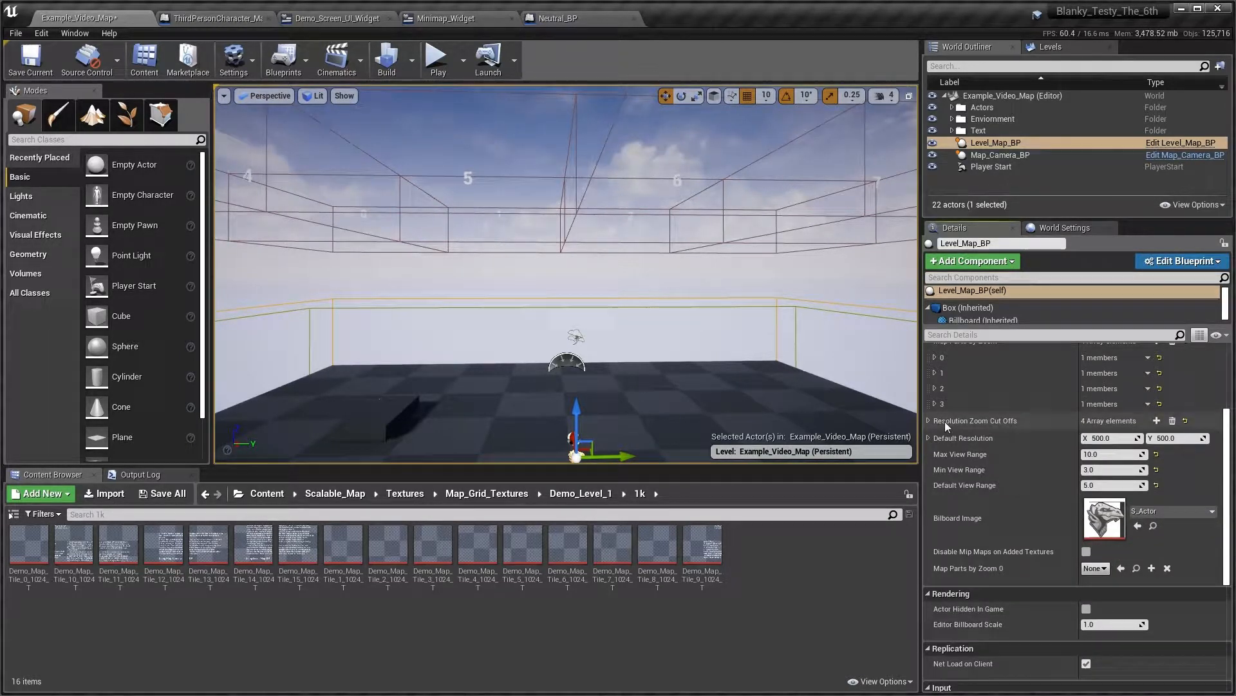